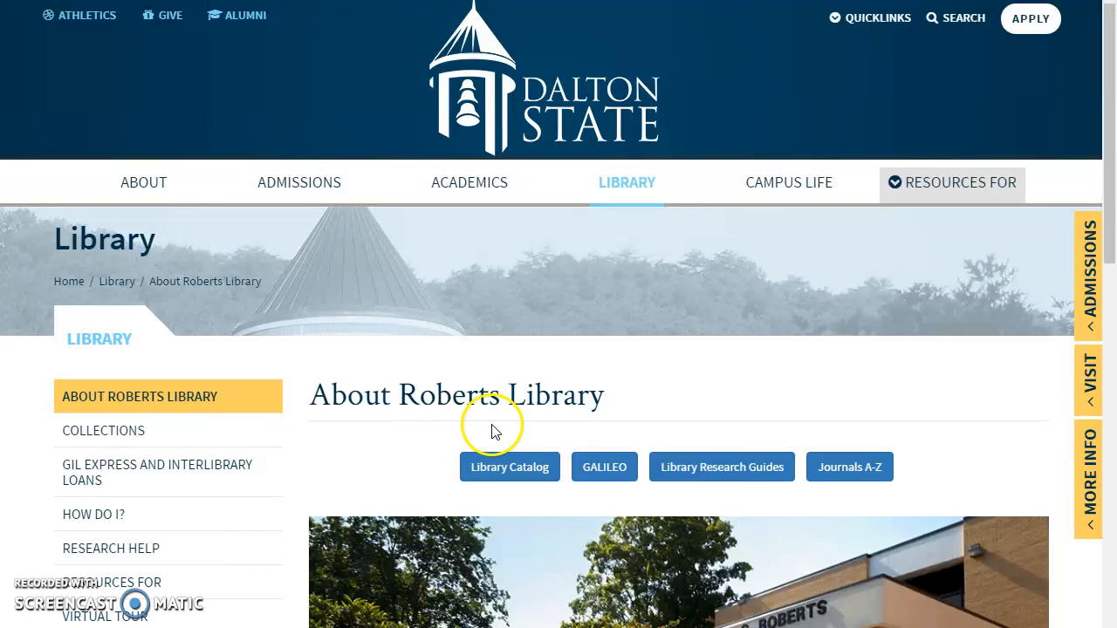
mouse_move(604, 468)
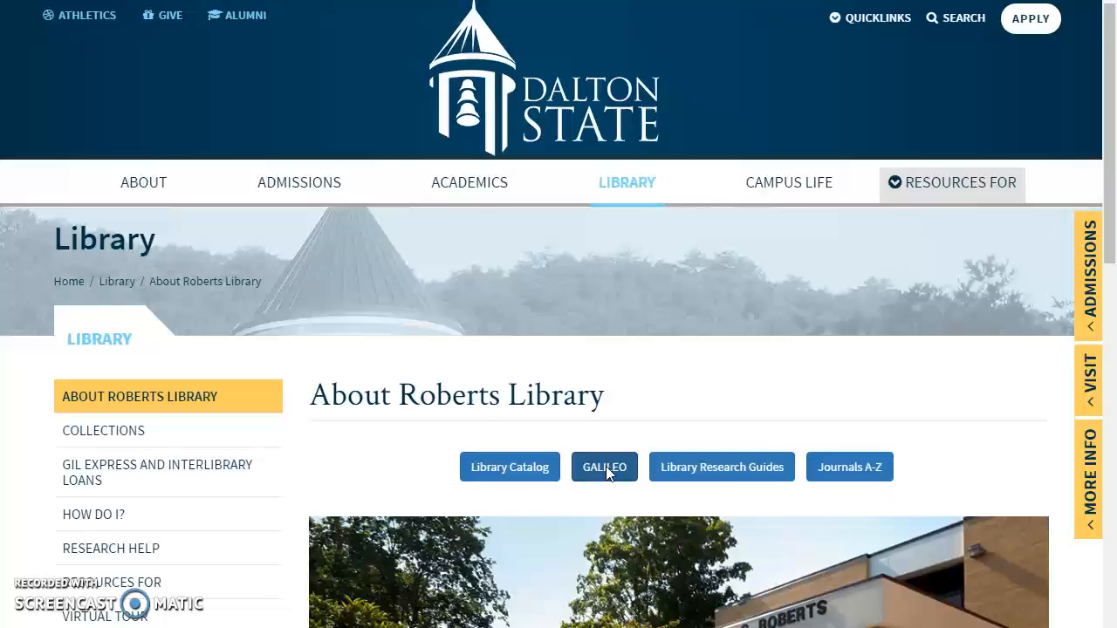
Step: Enter the query "law enforcement" career in the GALILEO Scholar search box
click(604, 468)
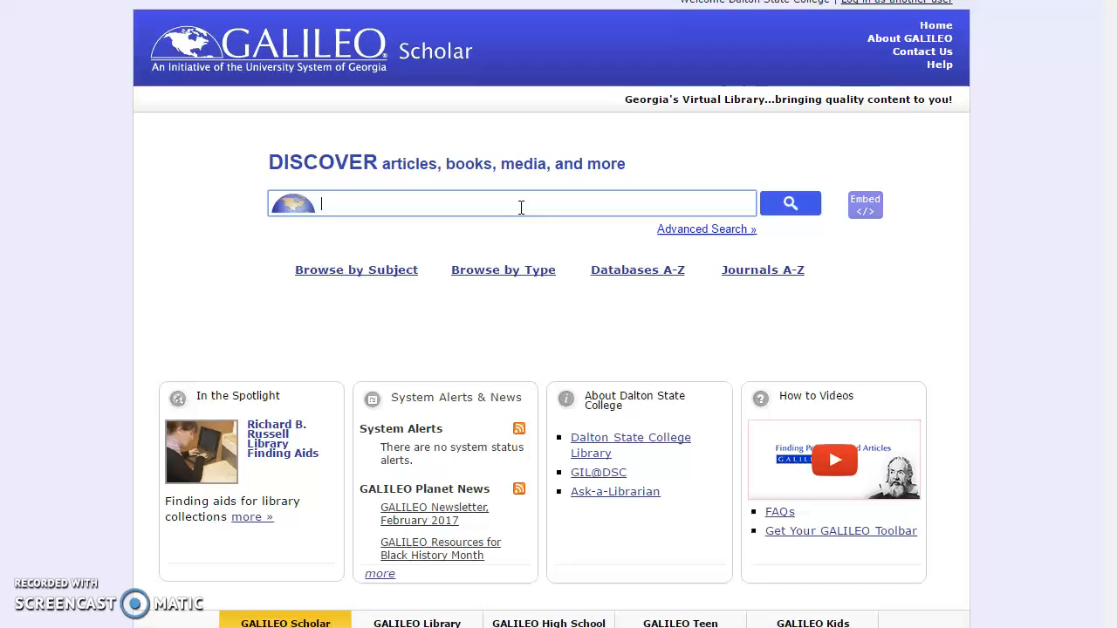
text(")
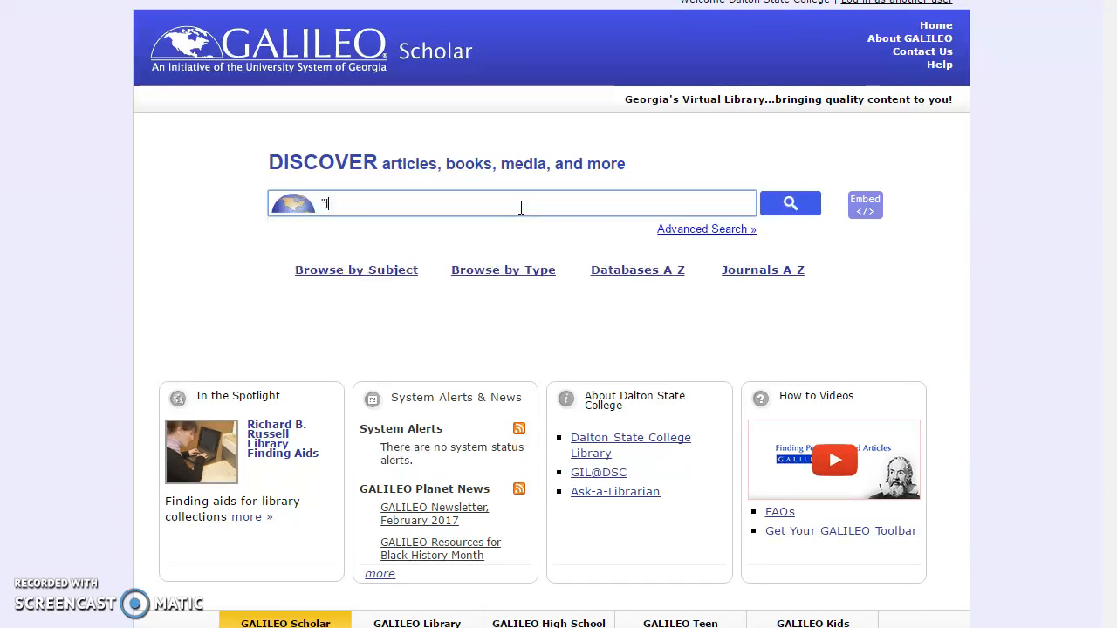
text(law enforce)
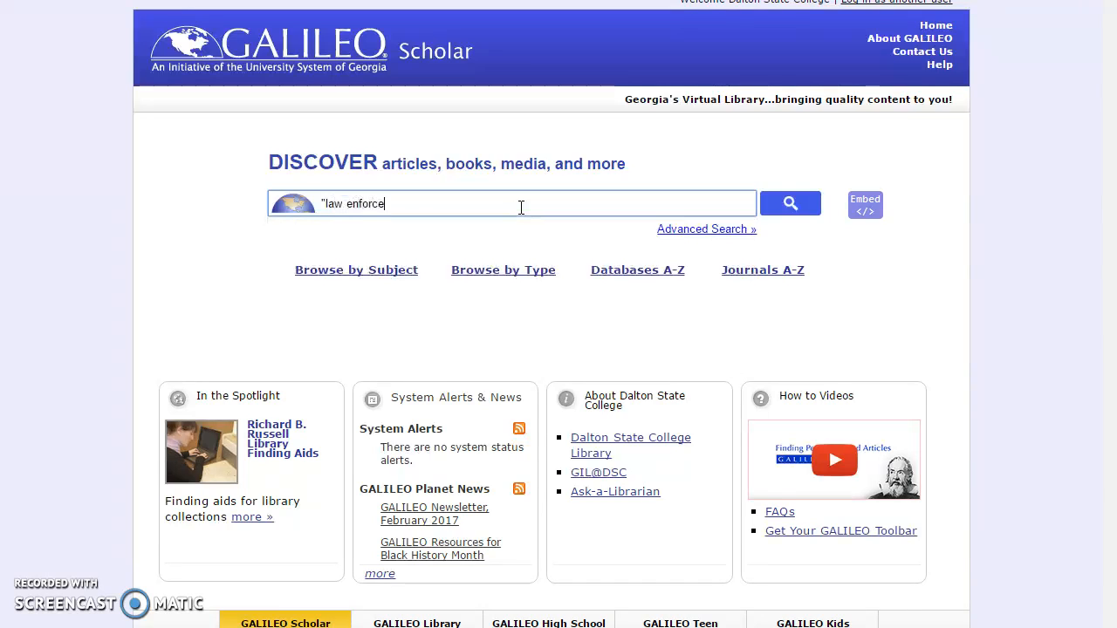
text(ment)
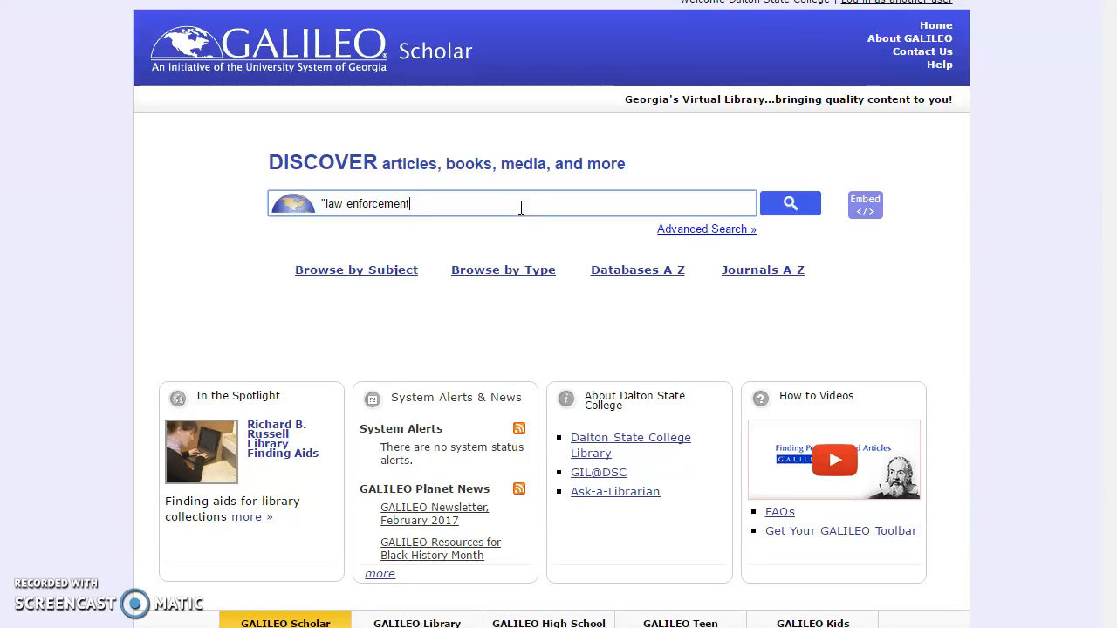
text(career)
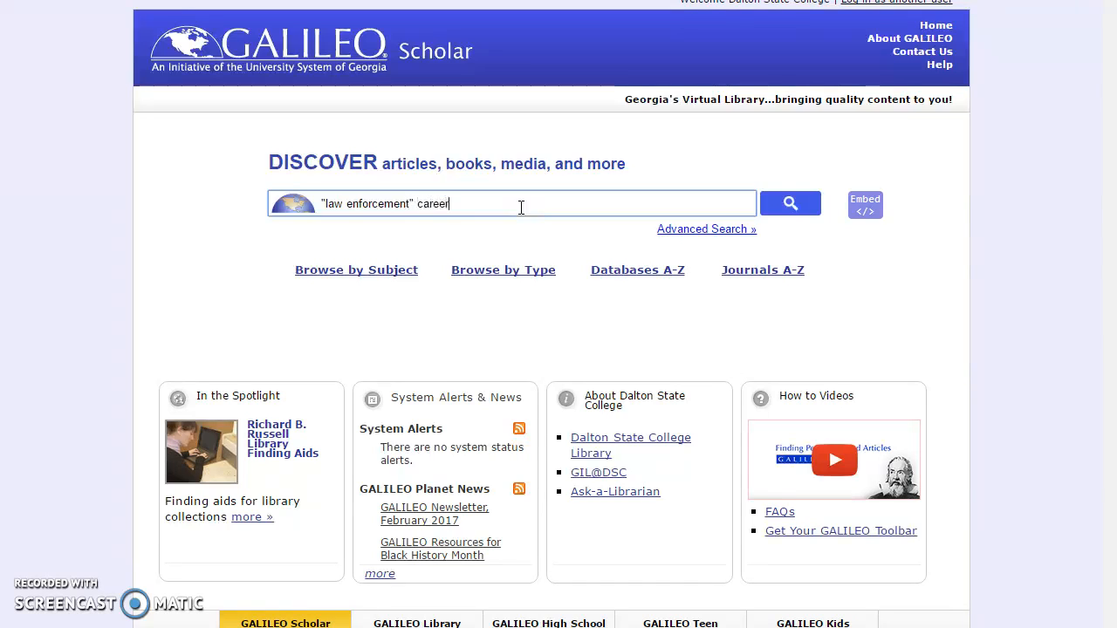
Step: Run the search and limit publication dates to 2007–2017 with the date slider
click(789, 202)
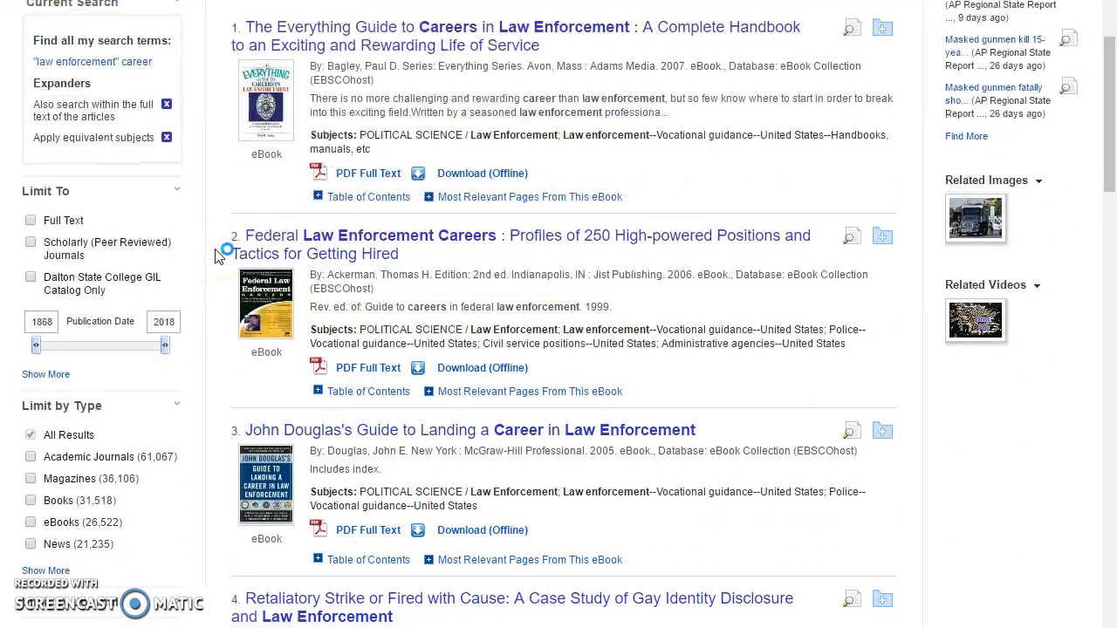
drag(37, 346, 98, 346)
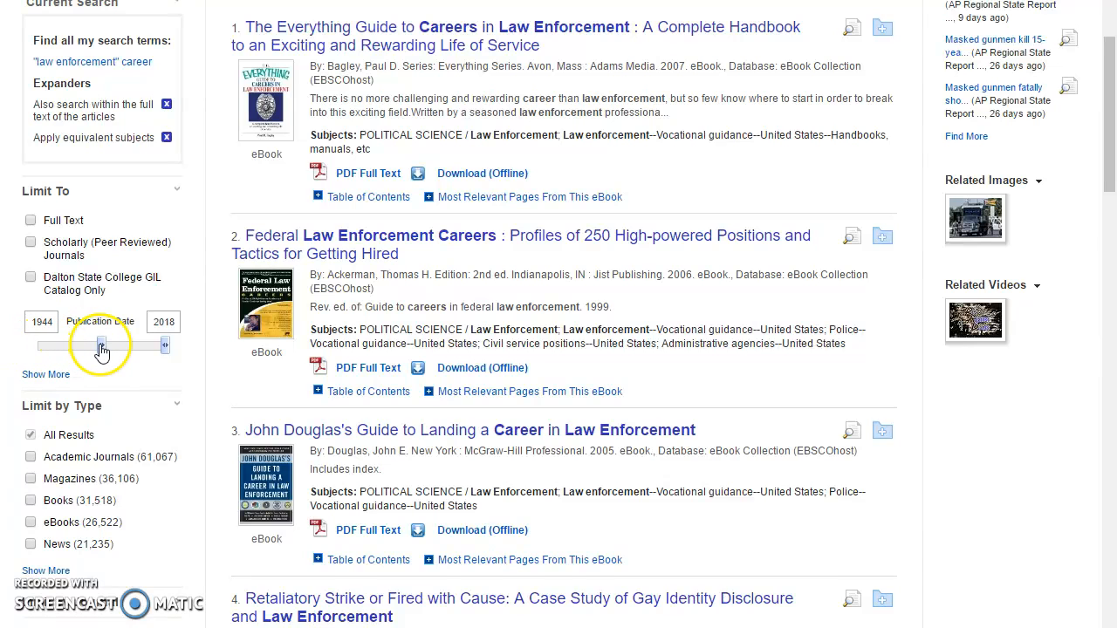
drag(101, 345, 143, 346)
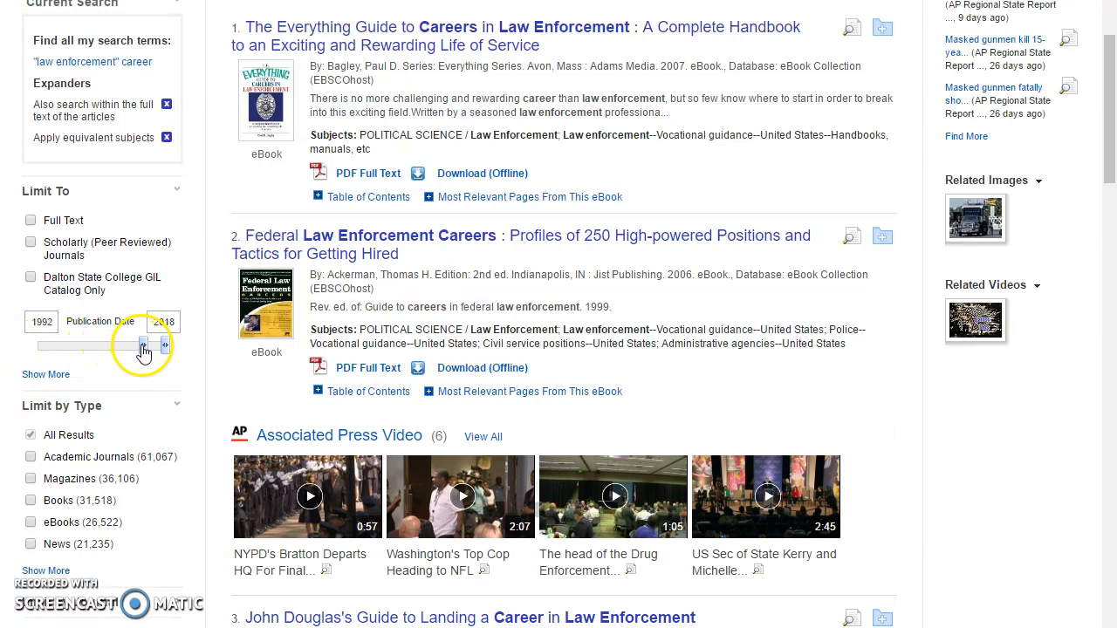
drag(160, 346, 160, 362)
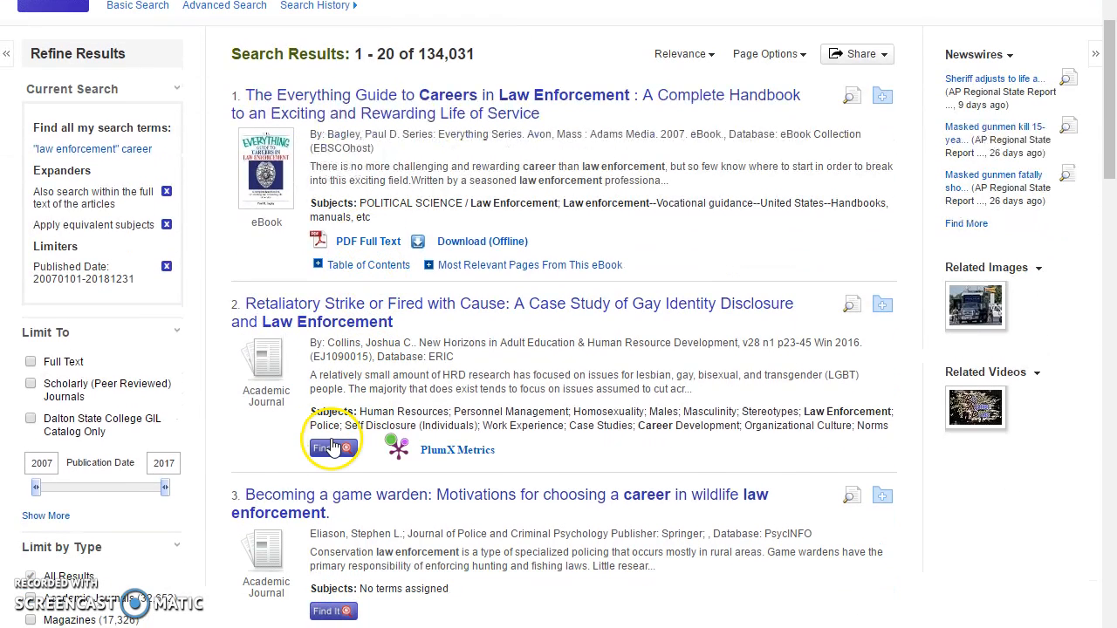
mouse_move(16, 342)
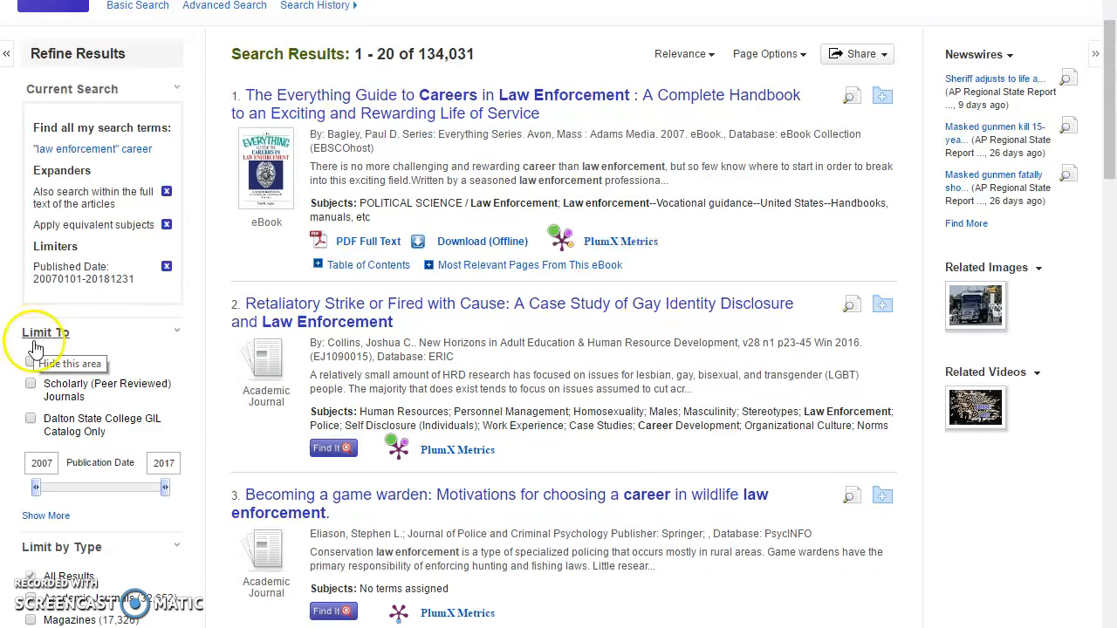
Step: Limit results to Scholarly (Peer Reviewed) Journals and the Academic Journals source type
click(32, 384)
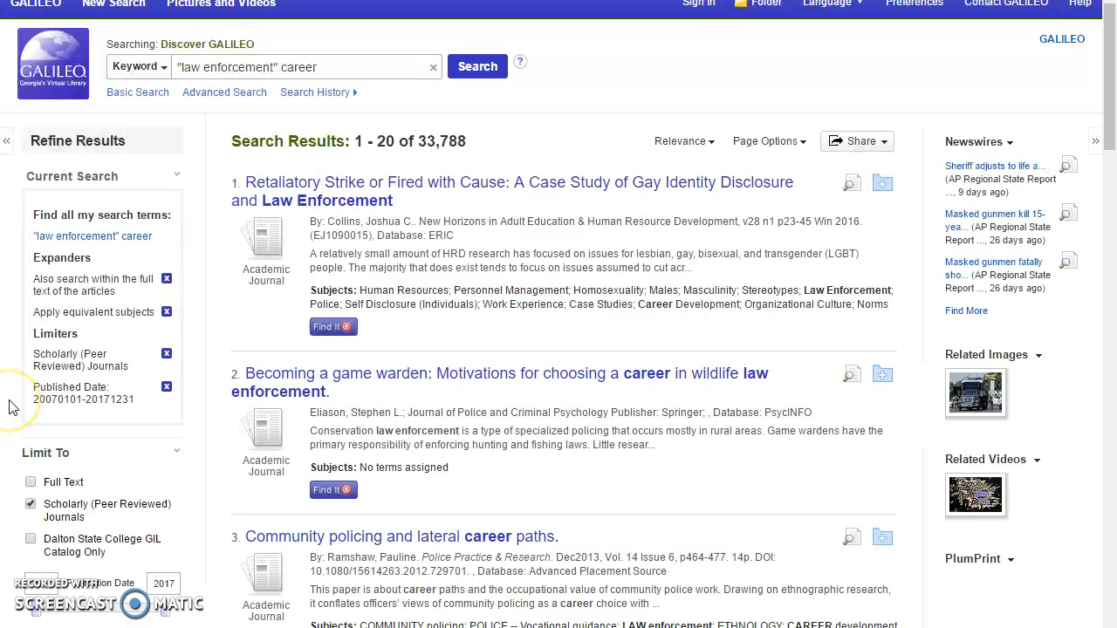
scroll(down, 3)
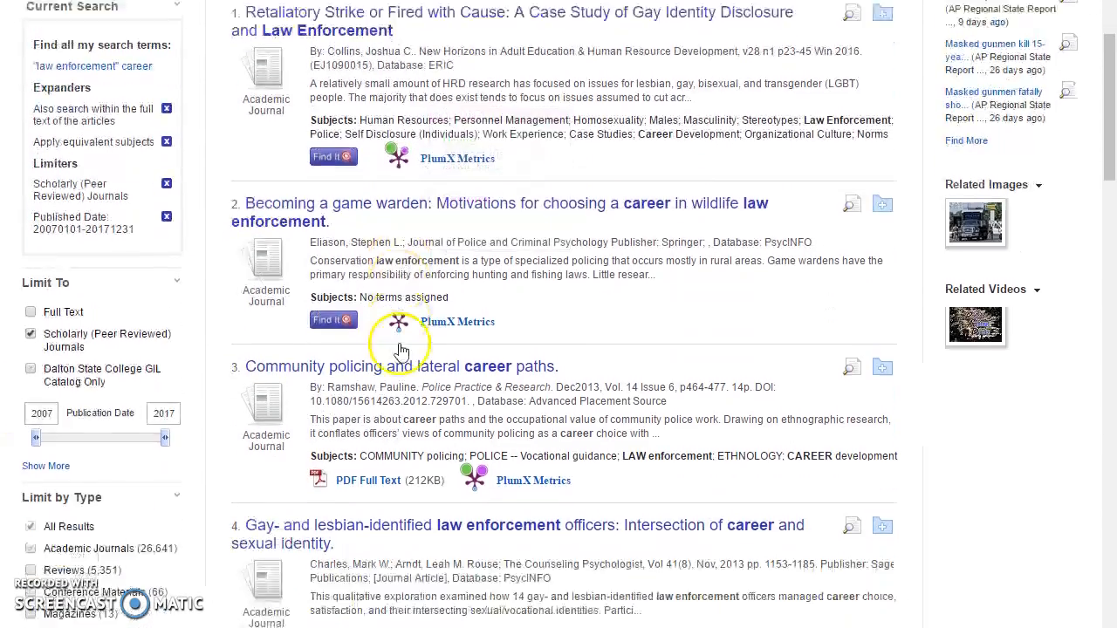
scroll(down, 3)
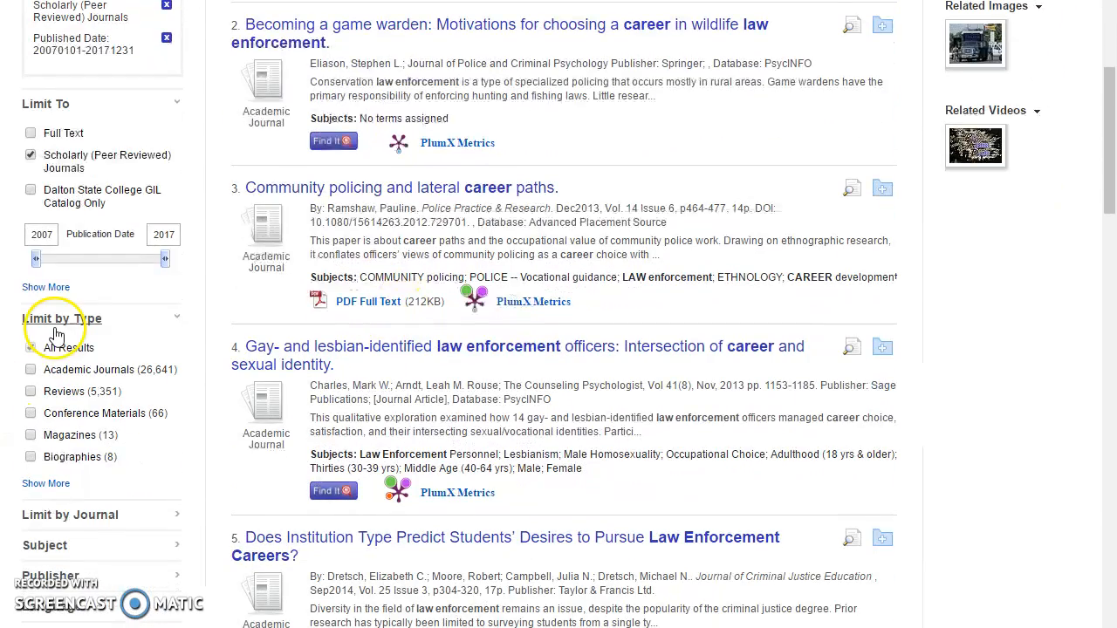
click(32, 370)
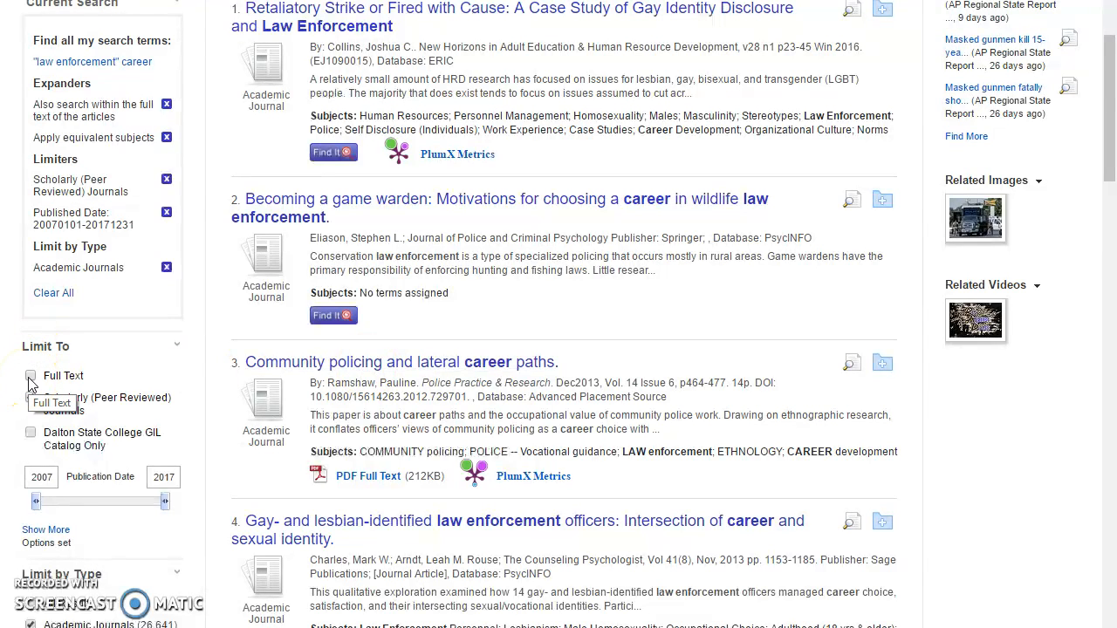
Step: Apply the Full Text limit, cutting results to 20,554, and review the list
click(31, 375)
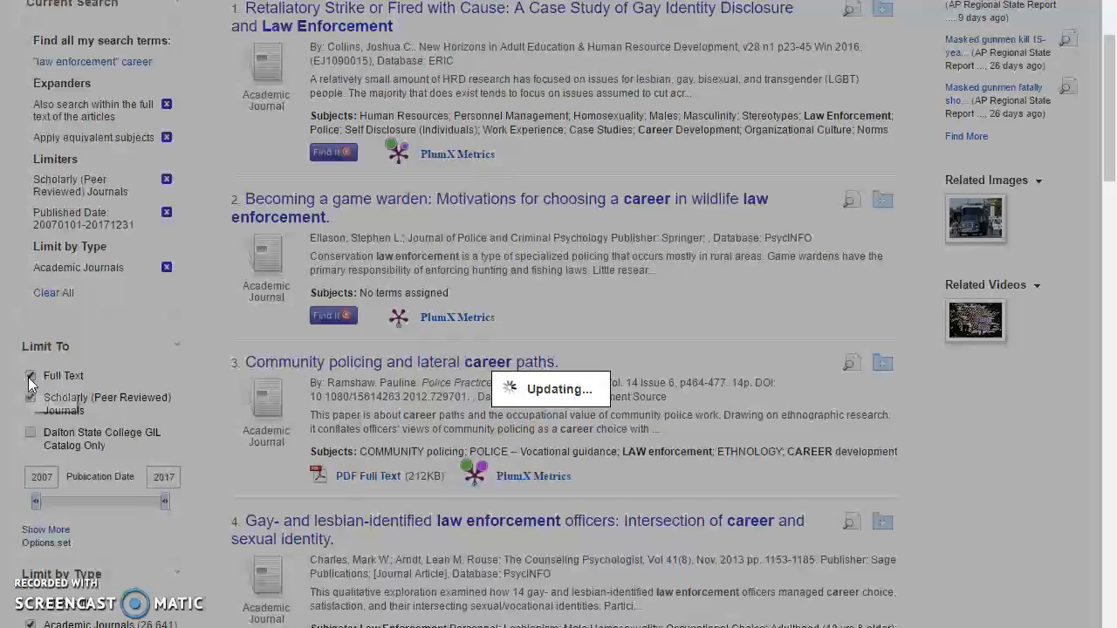
click(31, 377)
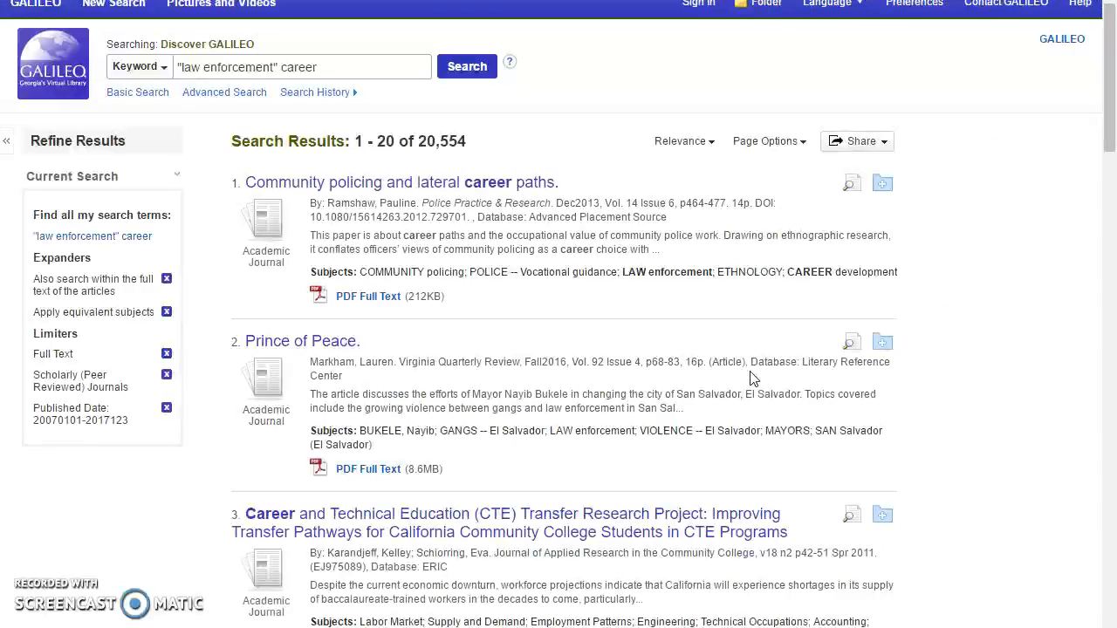
scroll(down, 3)
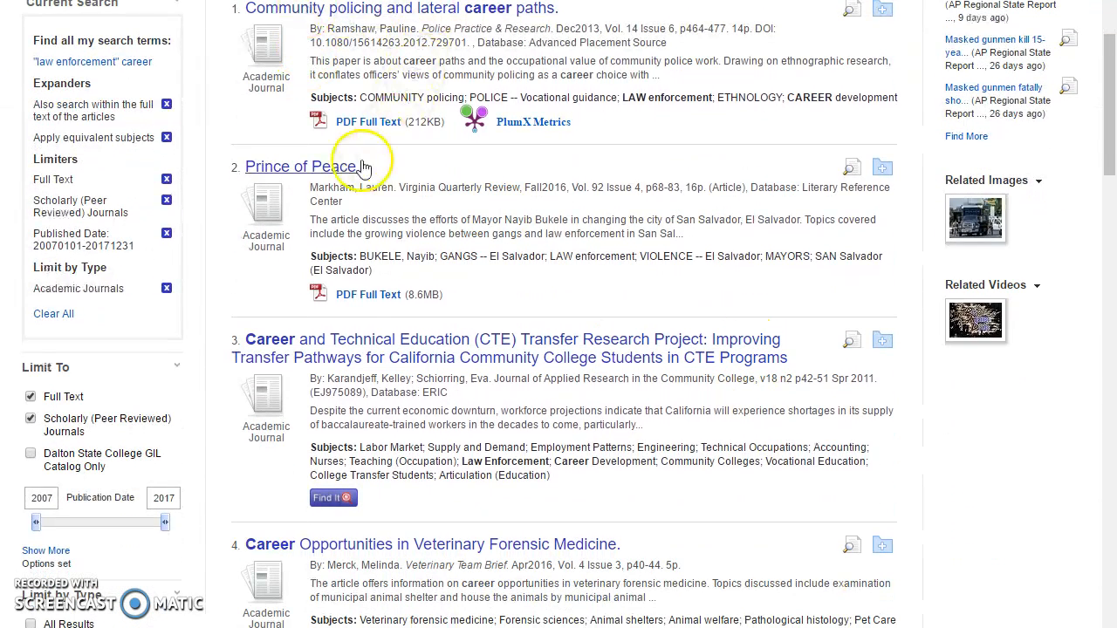
scroll(down, 3)
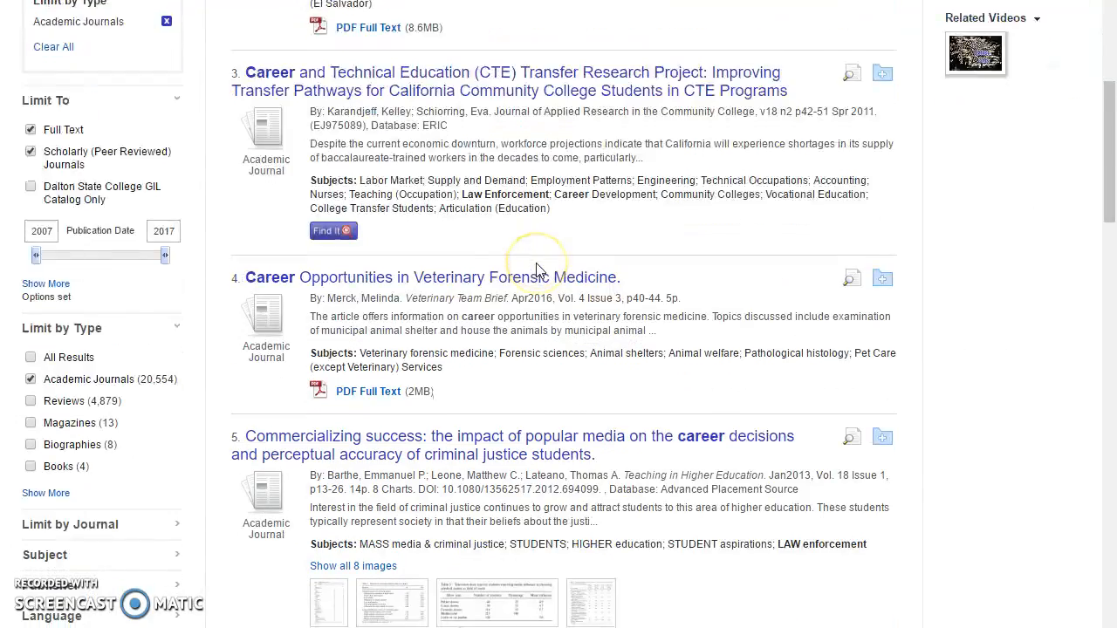
scroll(down, 3)
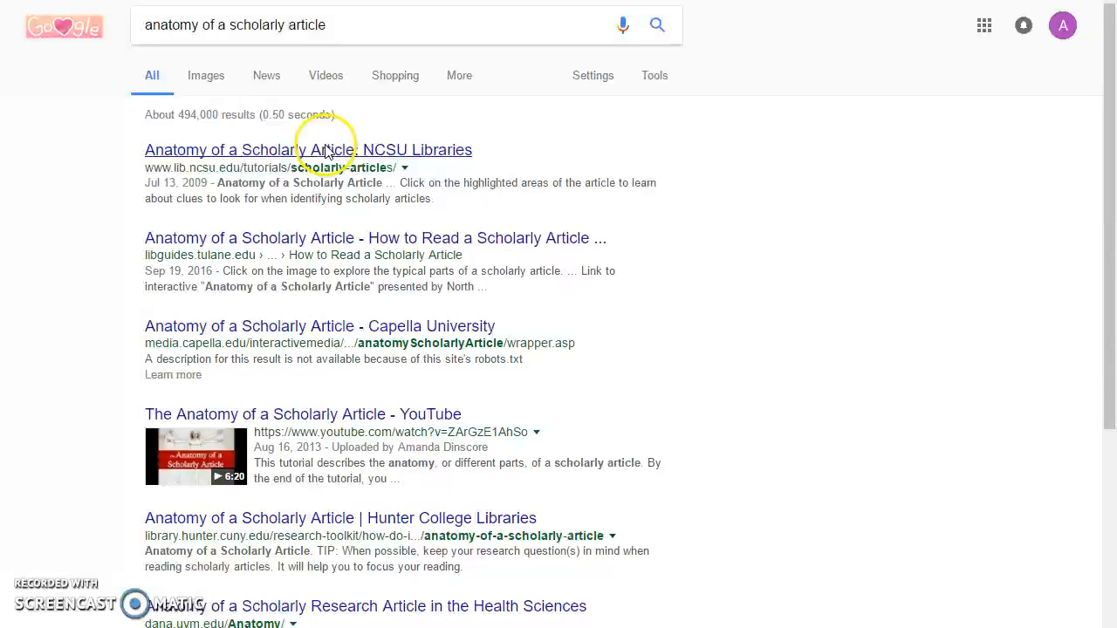
Step: View the NCSU Libraries Anatomy of a Scholarly Article guide from the Google results
click(308, 150)
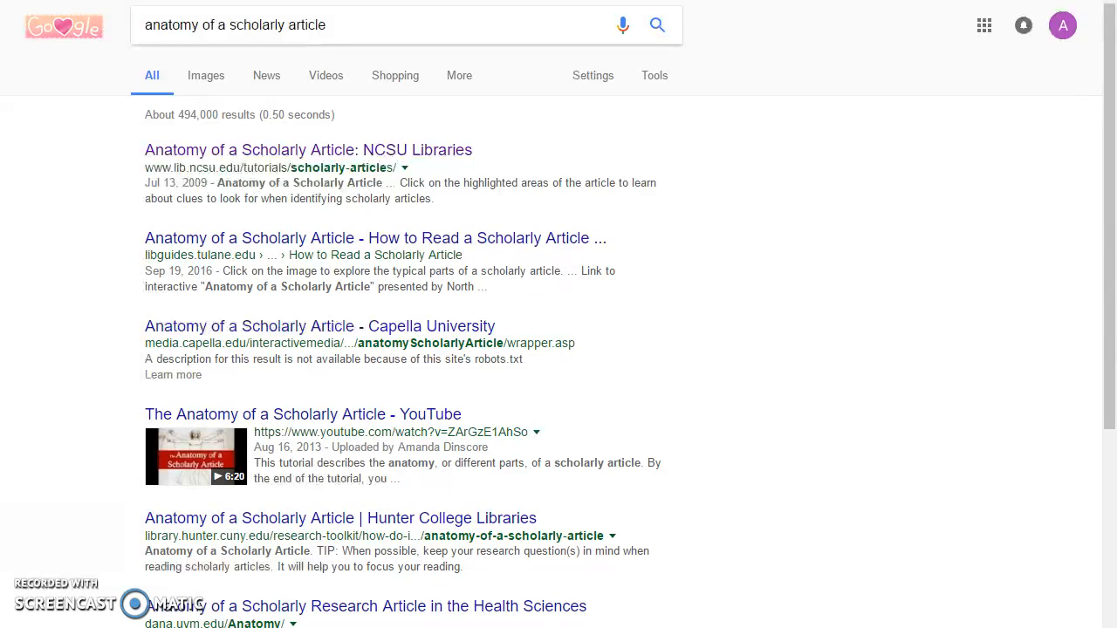
mouse_move(14, 300)
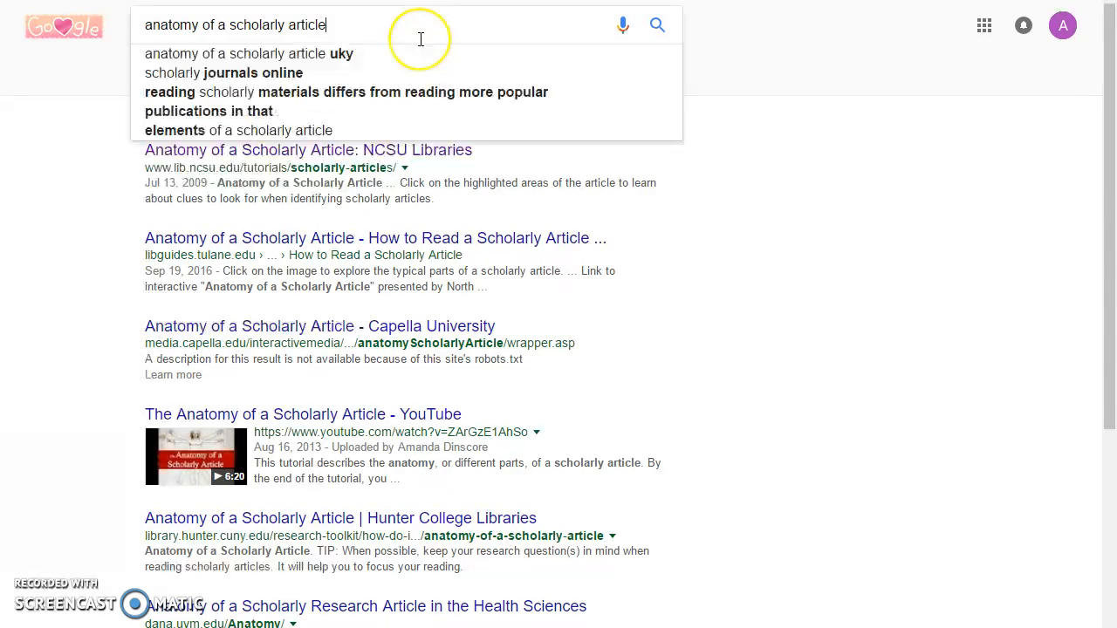
Step: Search Google for scholarly article and expand the People also ask answers on scholarly sources and peer review
text(scholarly)
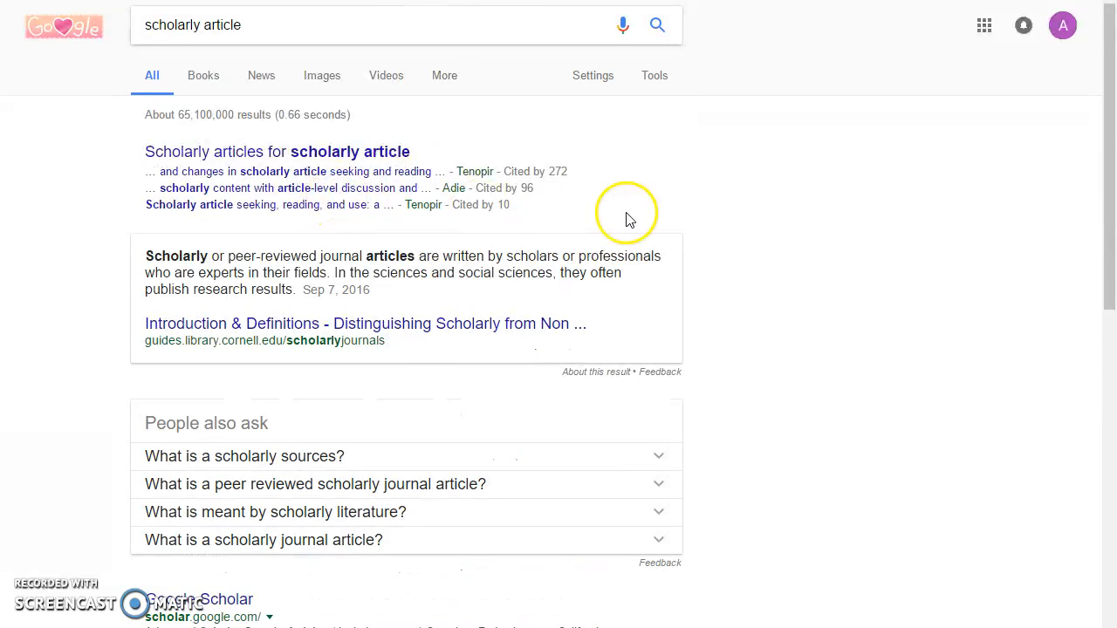
click(244, 455)
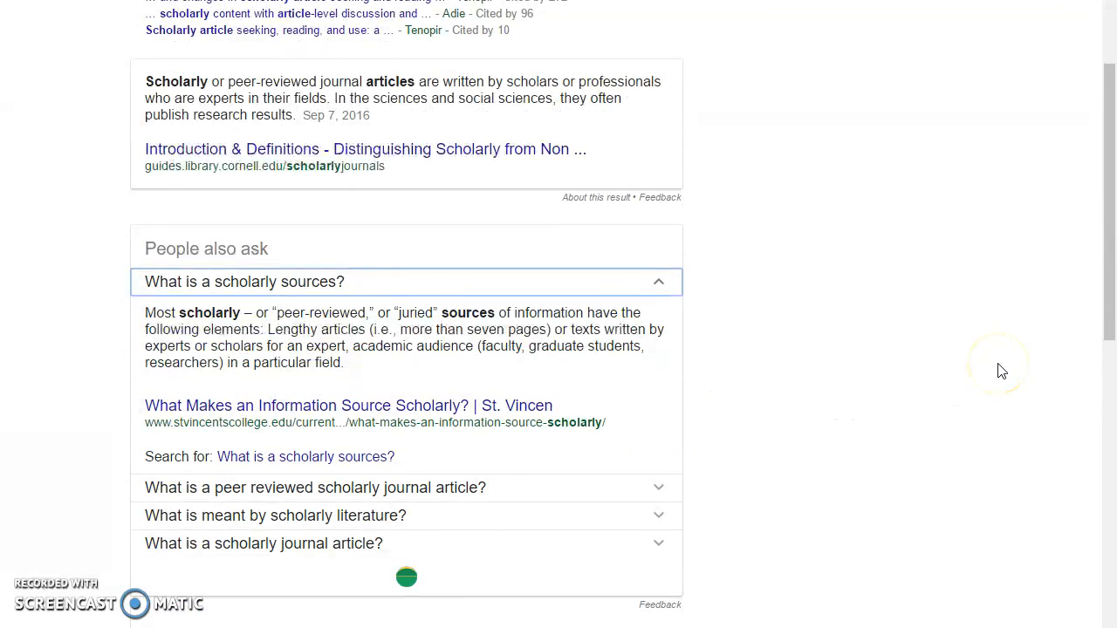
scroll(down, 3)
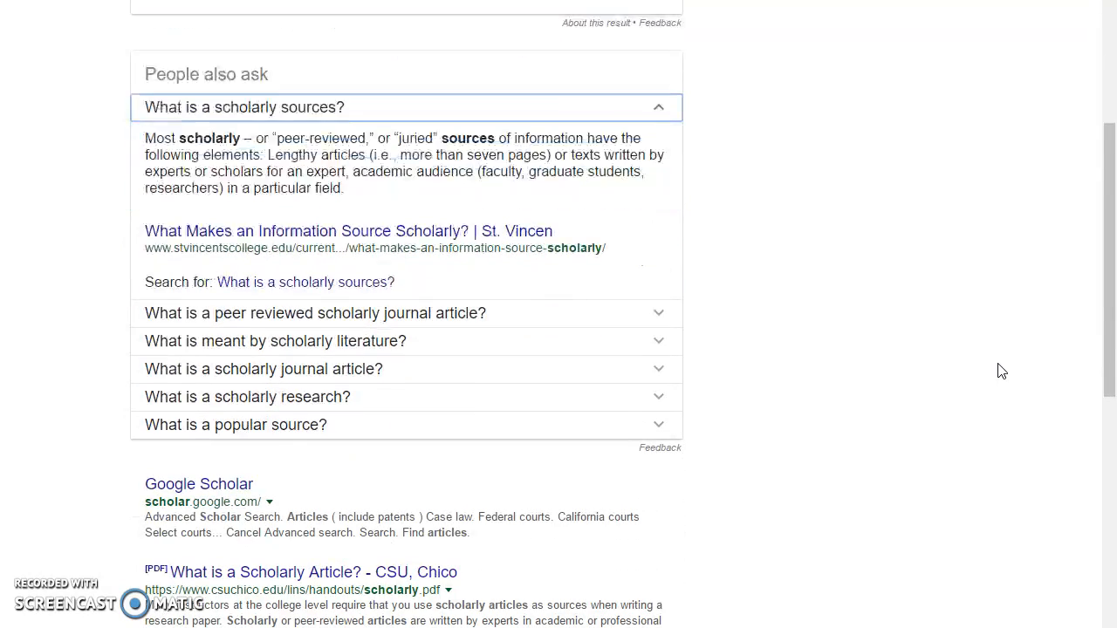
click(314, 314)
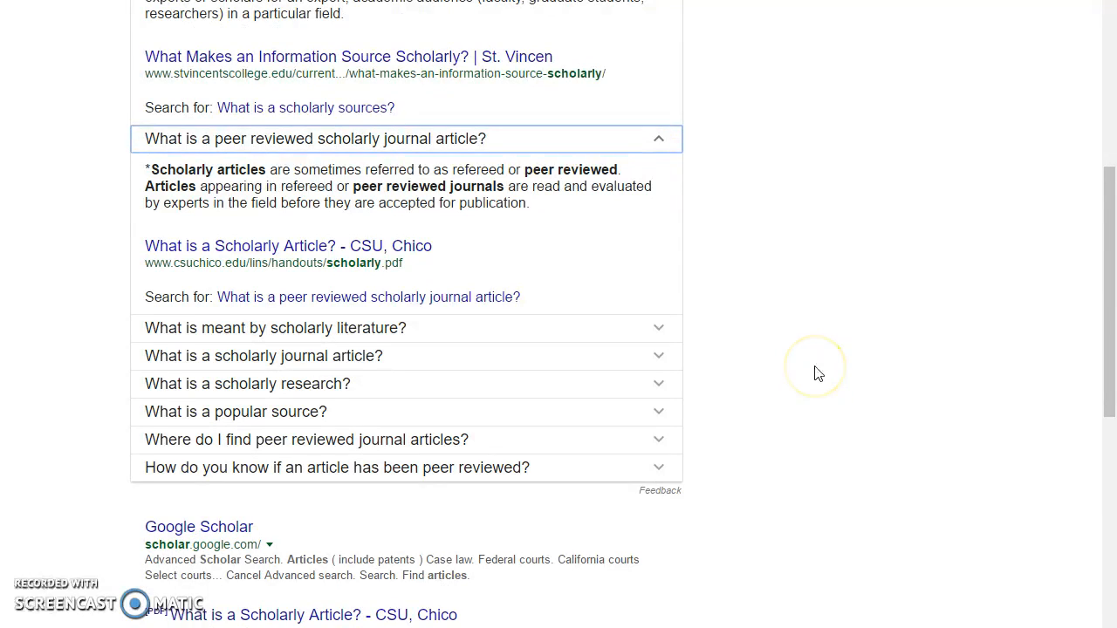
mouse_move(17, 366)
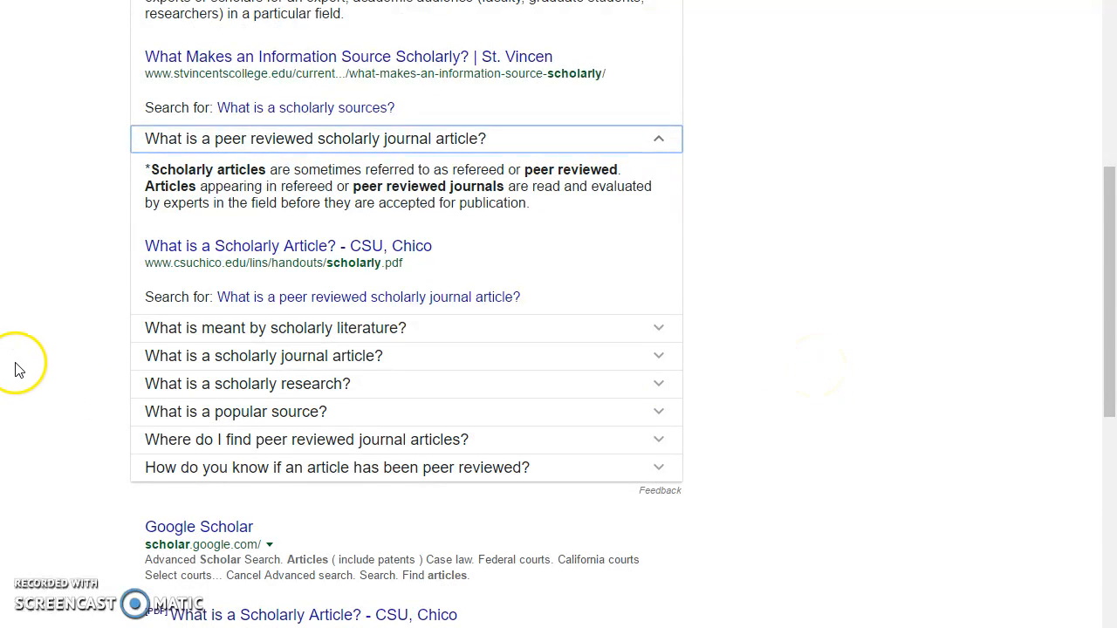